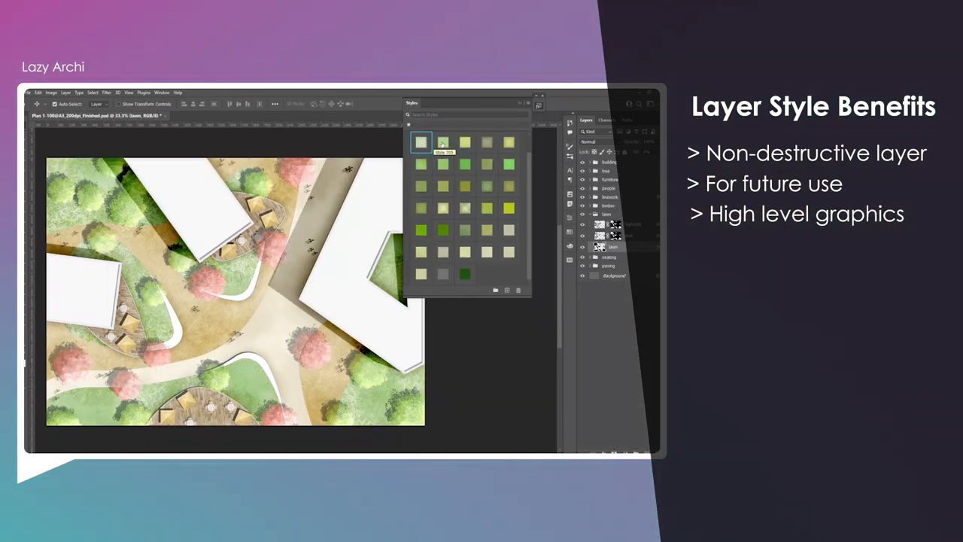
Step: Show the Styles panel from the Window menu in the blank document
left_click(487, 142)
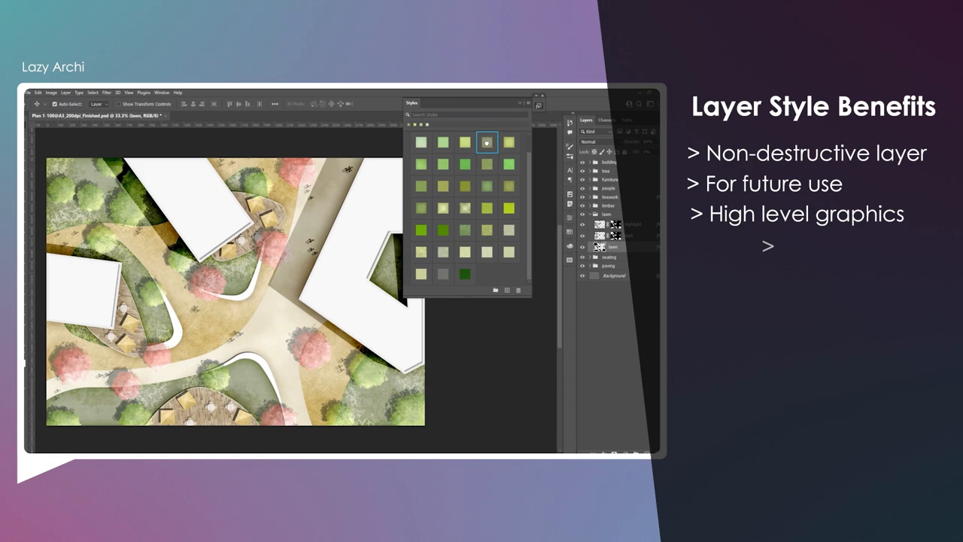
left_click(421, 164)
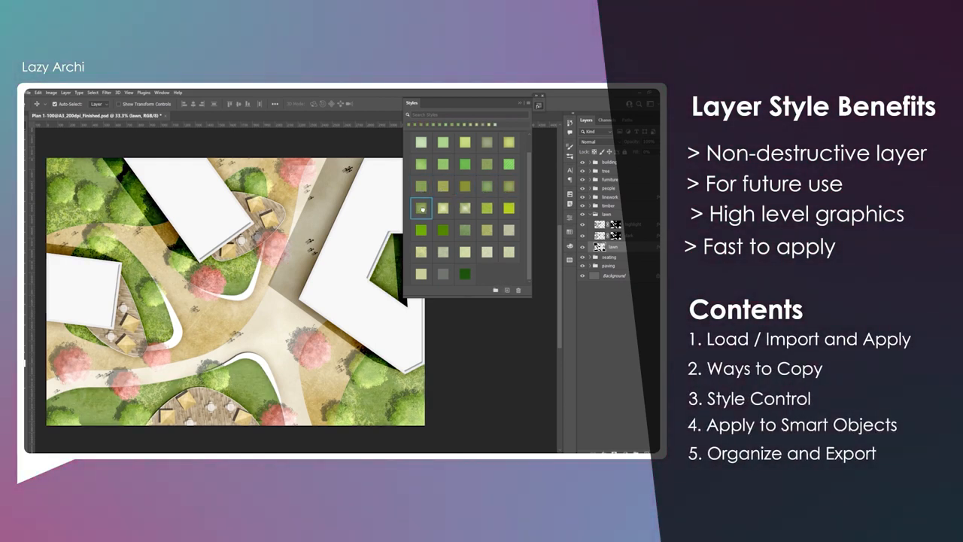
left_click(465, 208)
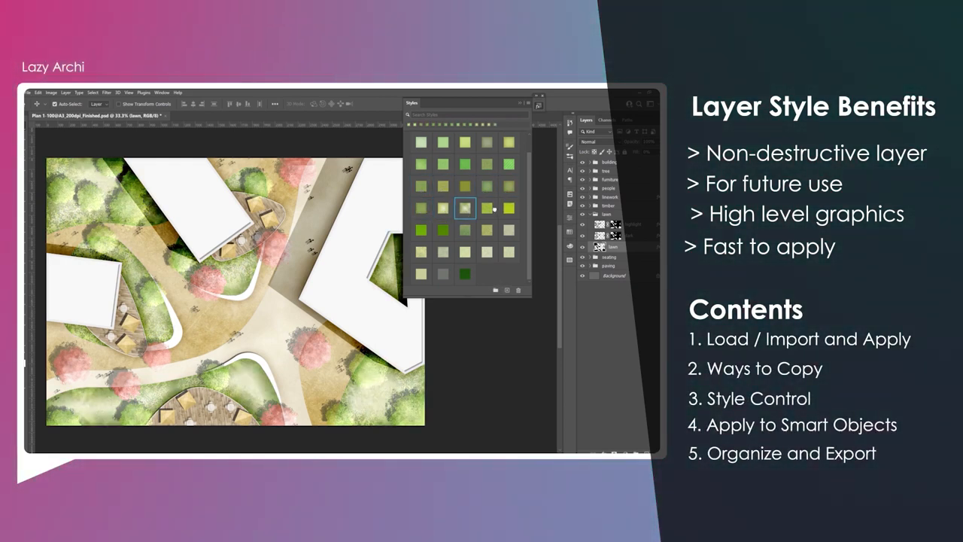
left_click(442, 230)
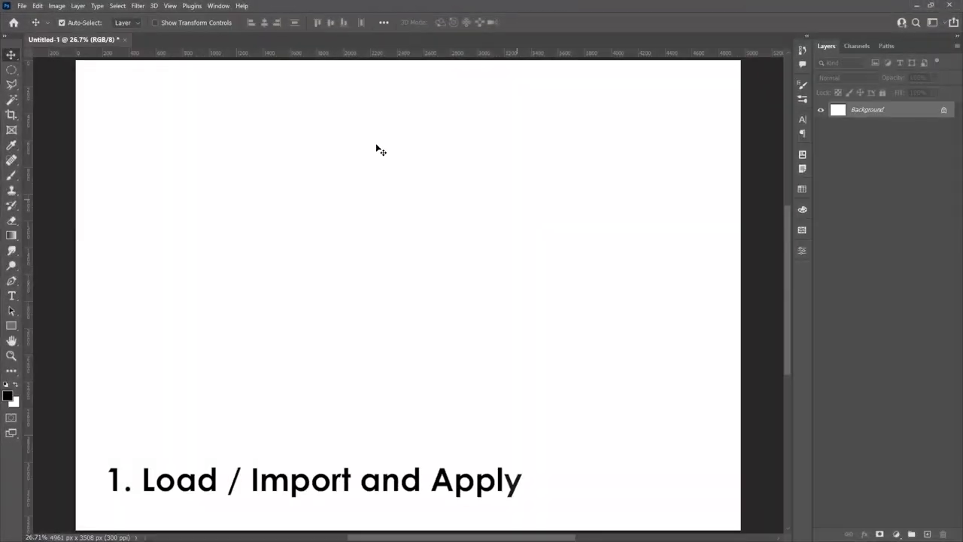
left_click(218, 6)
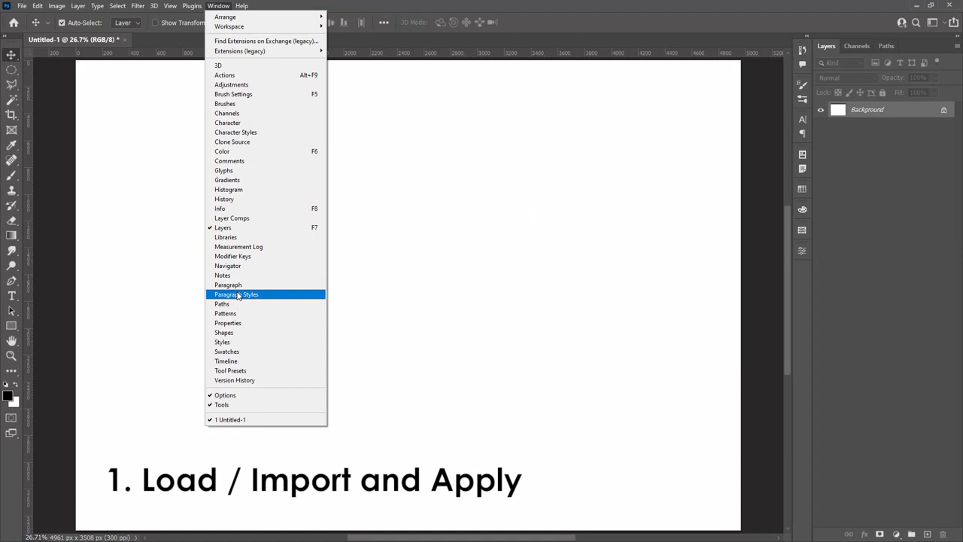
left_click(223, 342)
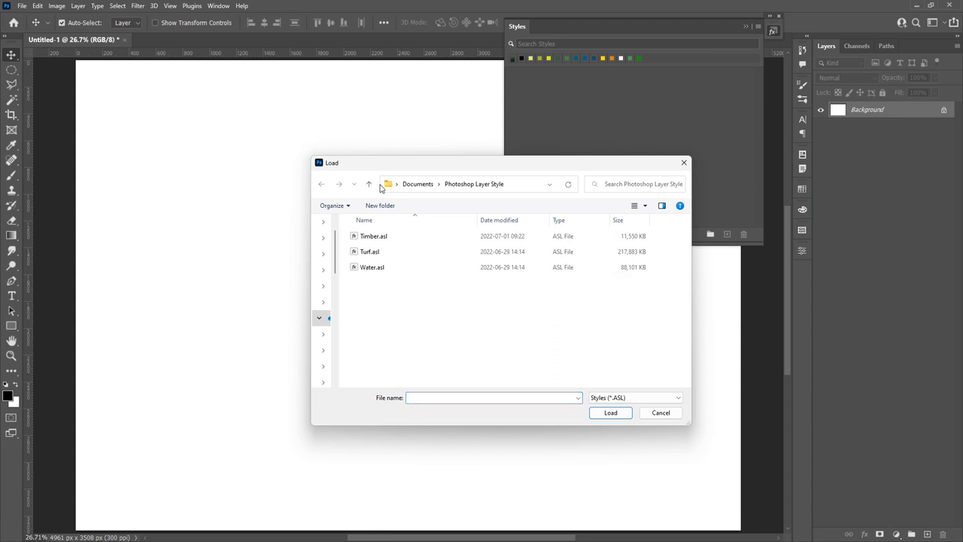
mouse_move(406, 289)
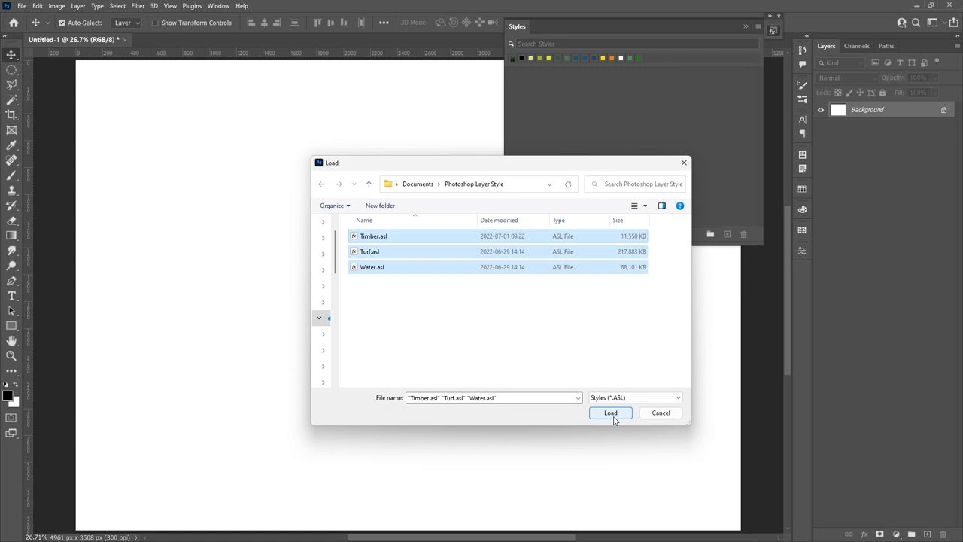
Step: Import Timber.asl, Turf.asl and Water.asl into the Styles panel and check the Timber group
left_click(611, 412)
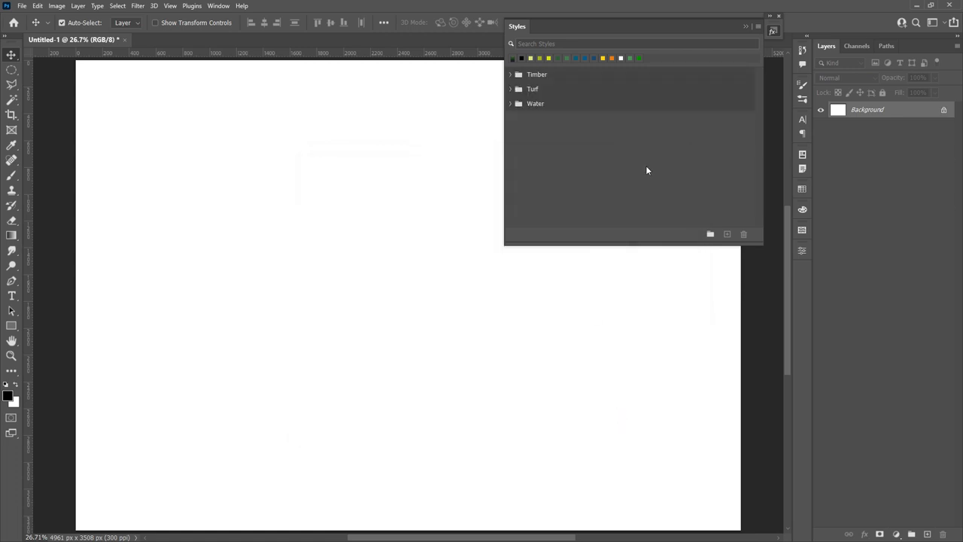
mouse_move(605, 107)
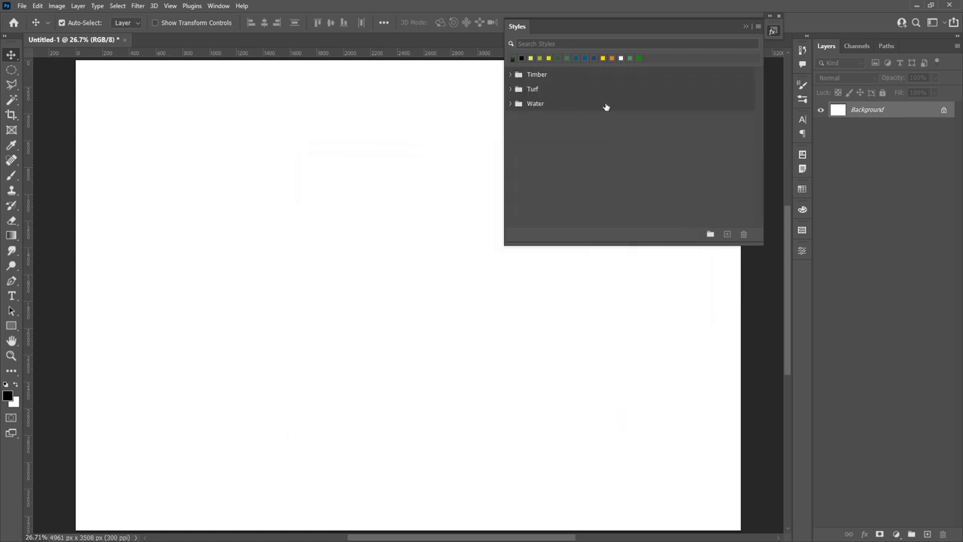
left_click(512, 76)
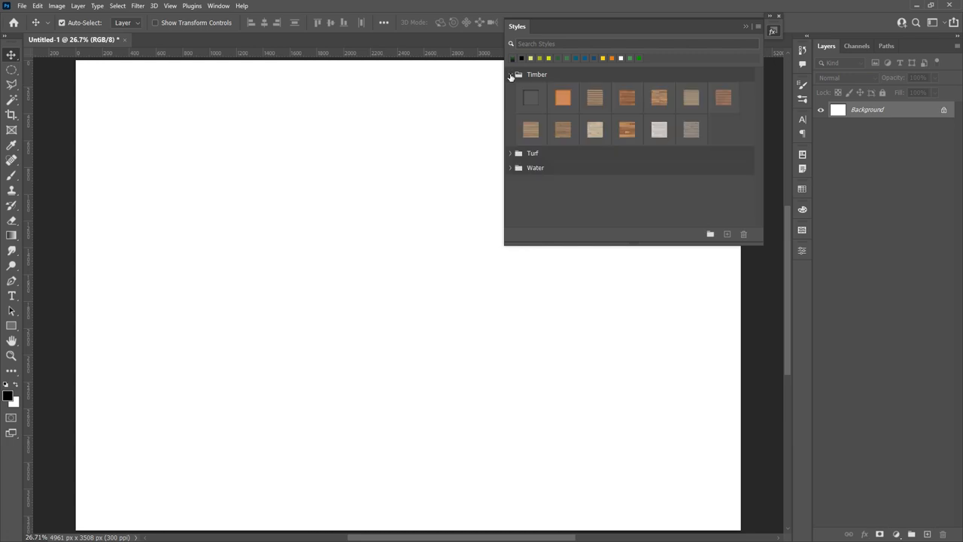
left_click(511, 74)
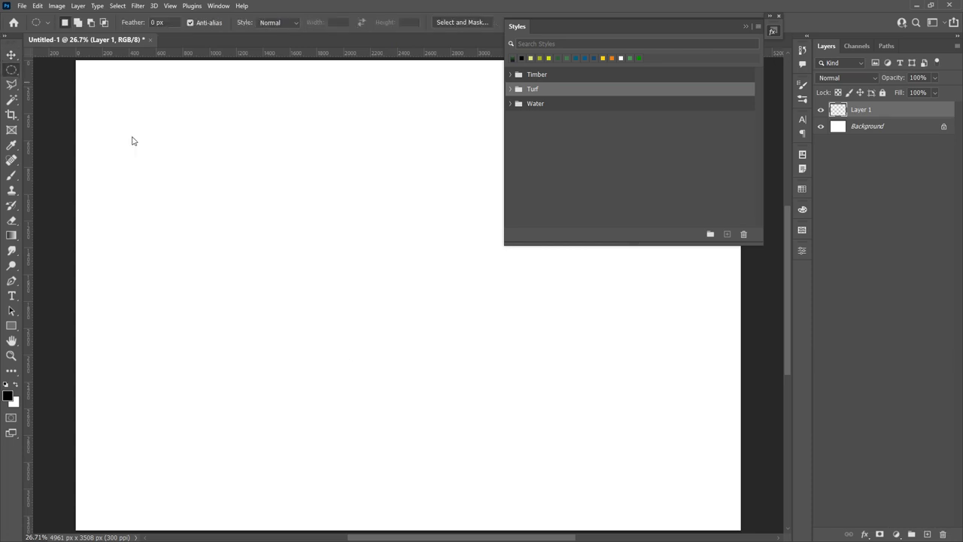
Step: Draw a black ellipse and try the wooden plank and pale timber styles on it
left_click_drag(211, 263, 466, 466)
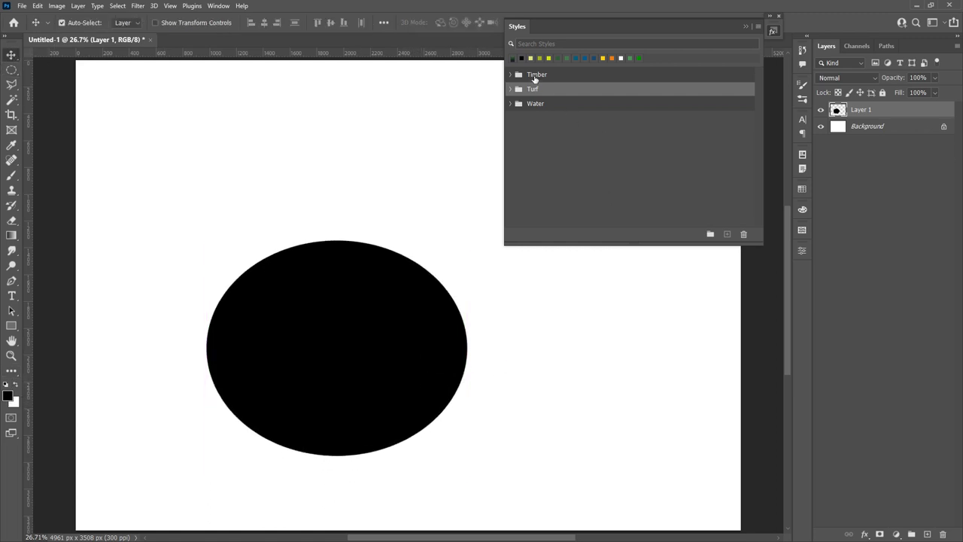
left_click(510, 74)
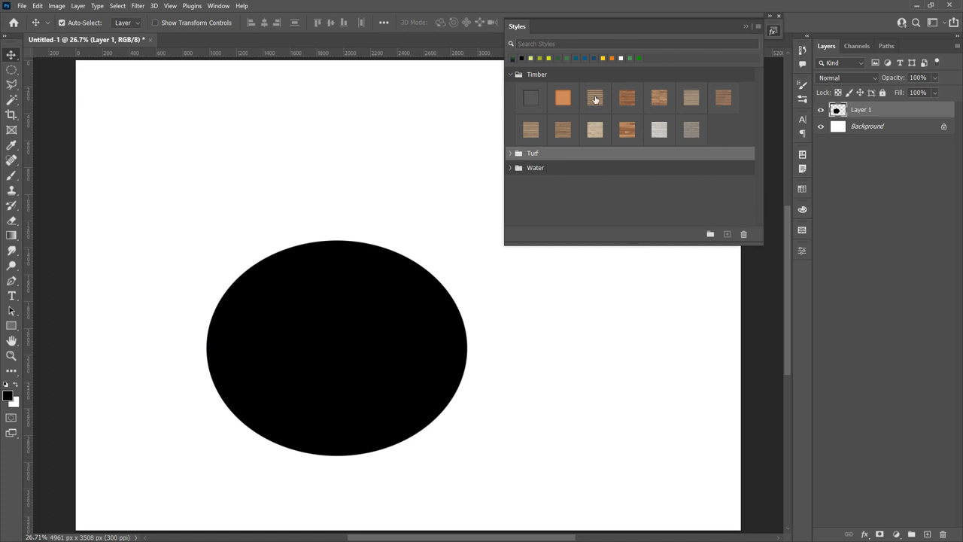
left_click(626, 98)
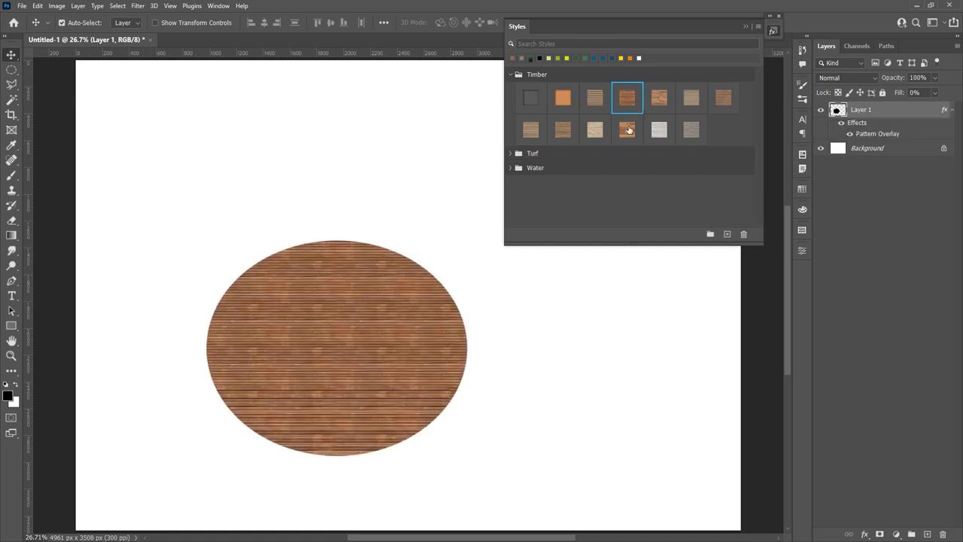
left_click(659, 97)
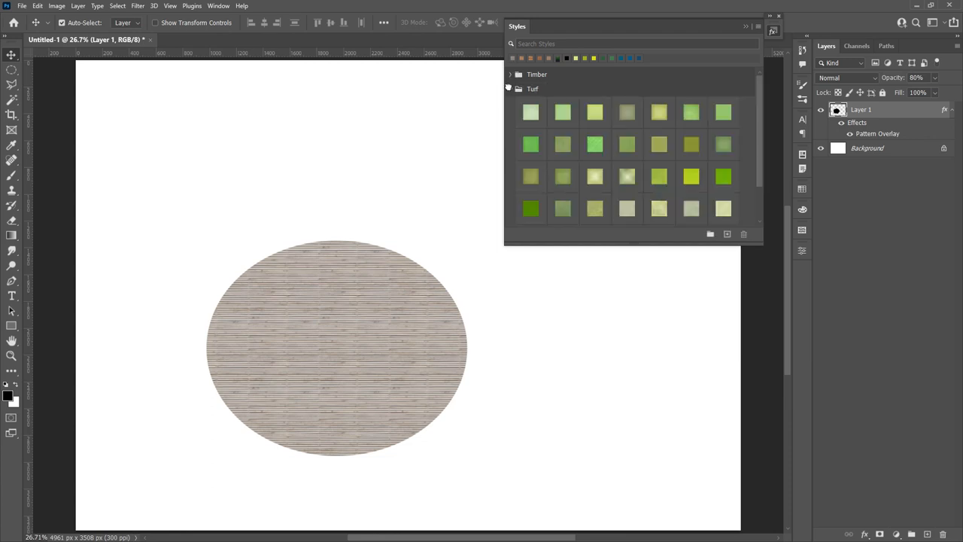
Step: Try plain and textured turf styles, then rippled and turquoise water styles, leaving a blue water style
left_click(563, 111)
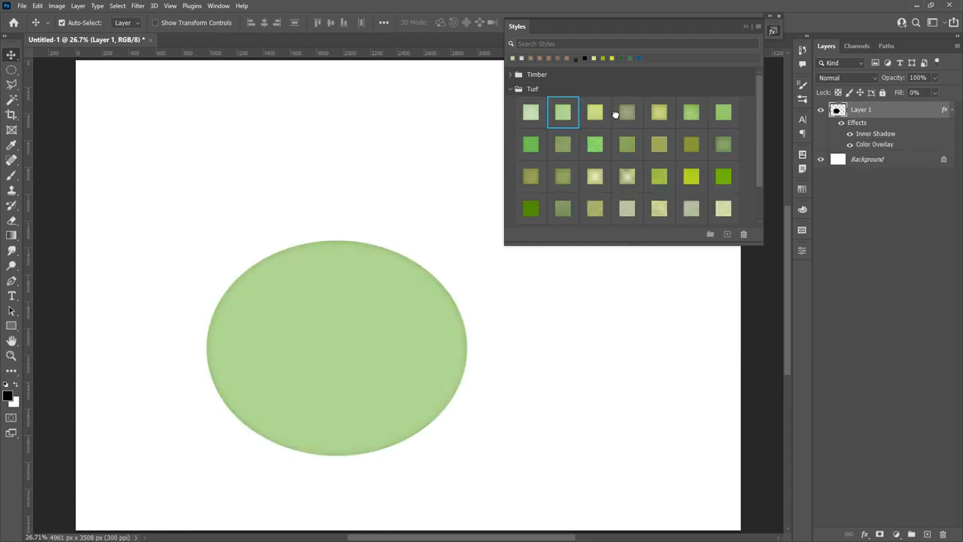
left_click(722, 144)
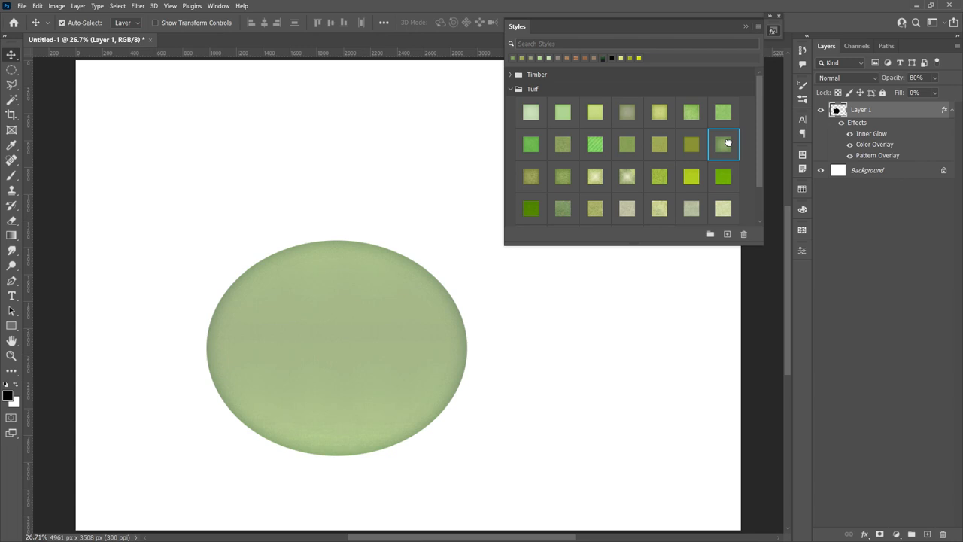
left_click(510, 89)
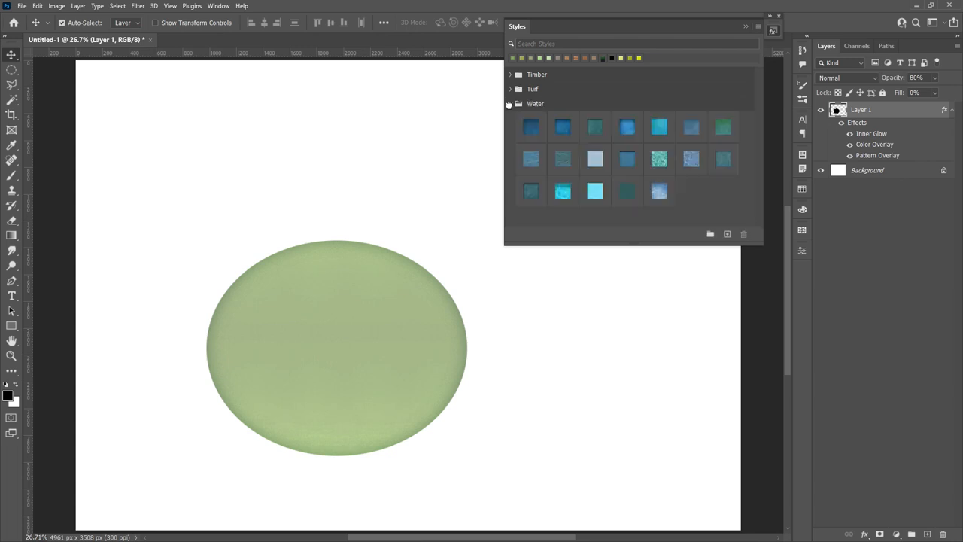
left_click(563, 160)
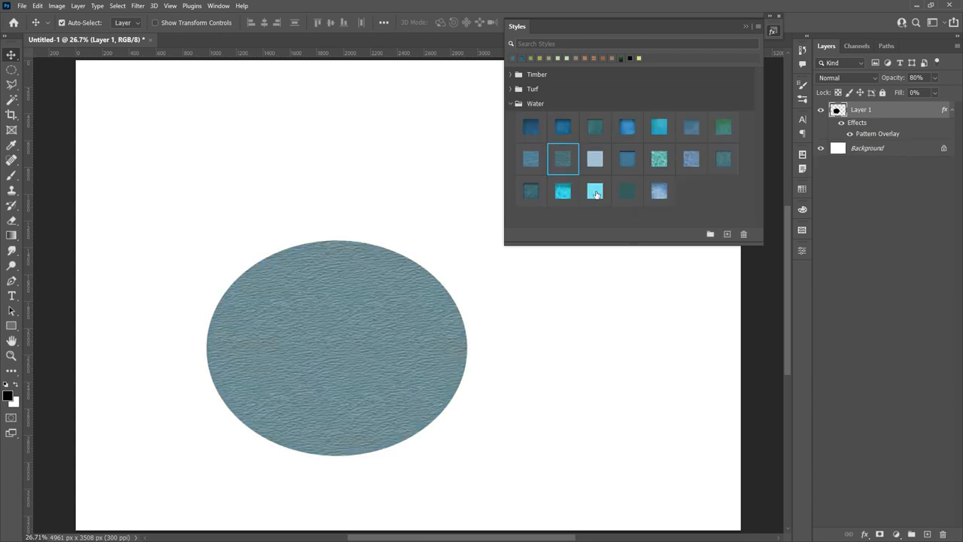
left_click(659, 190)
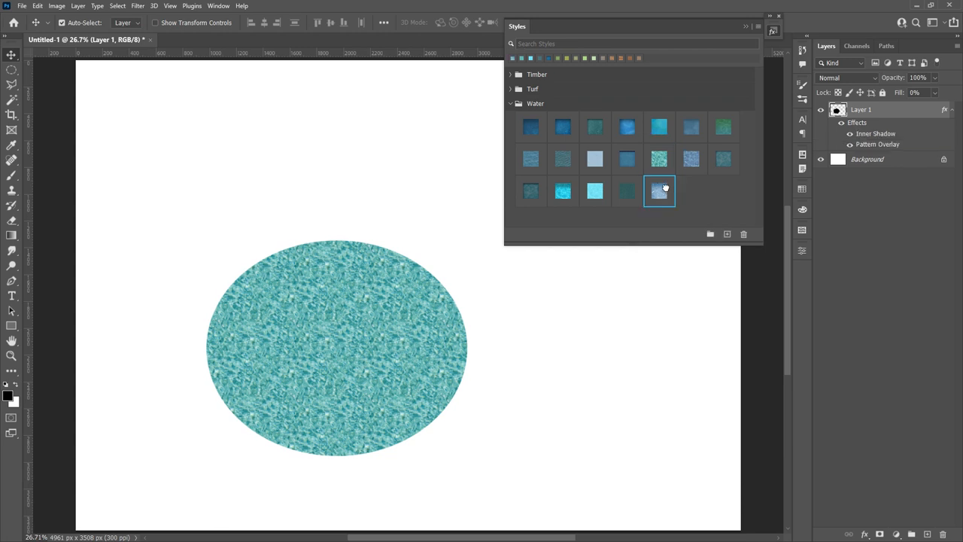
left_click(659, 189)
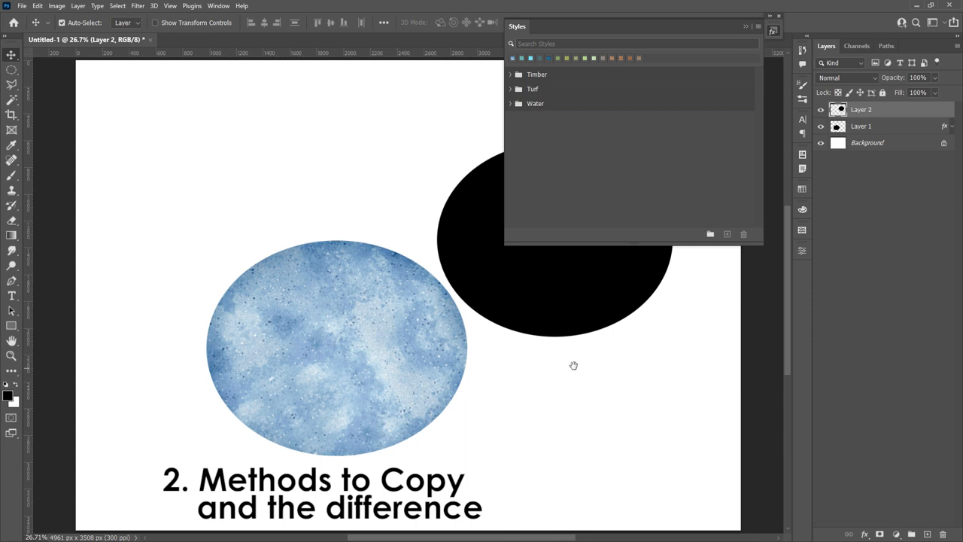
Step: Copy the first ellipse's blue water layer style and paste it onto the second ellipse's layer
left_click(861, 126)
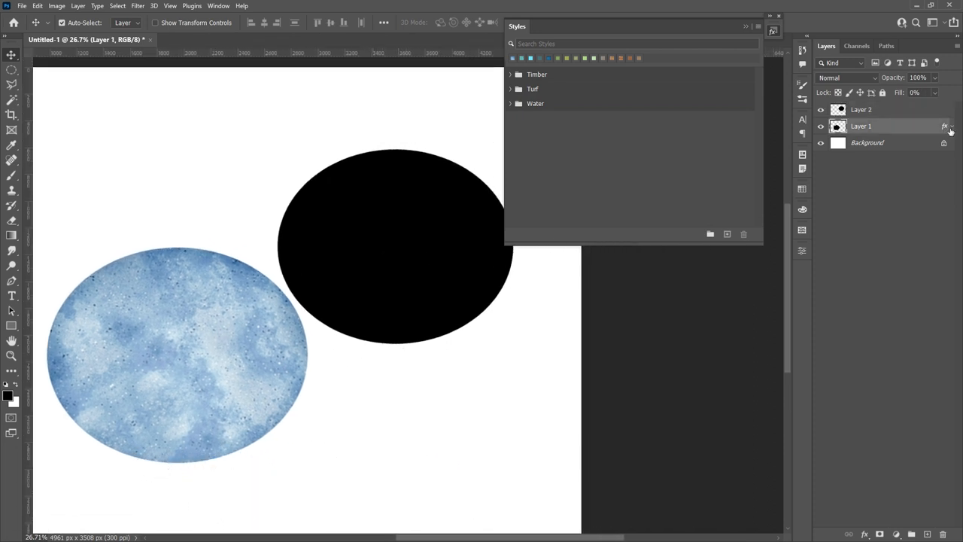
right_click(861, 126)
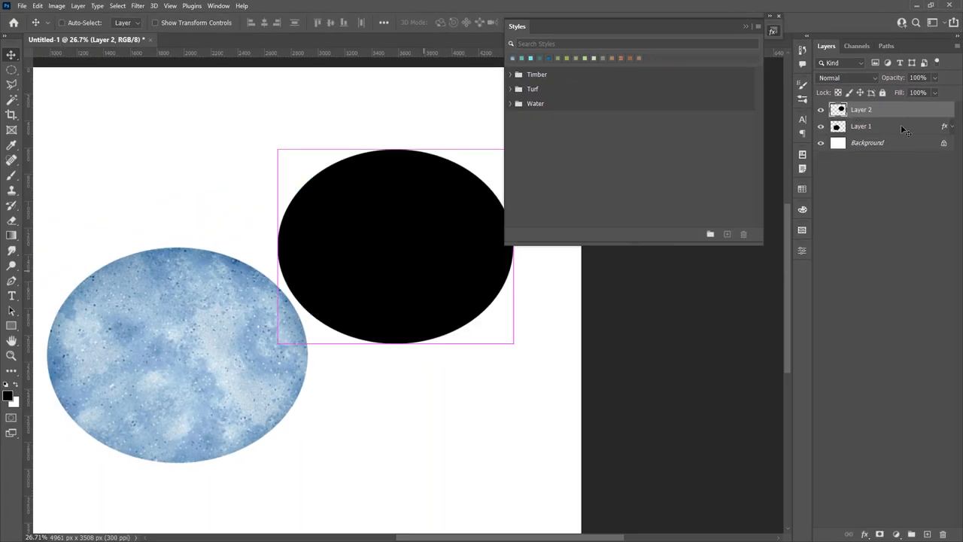
left_click(861, 127)
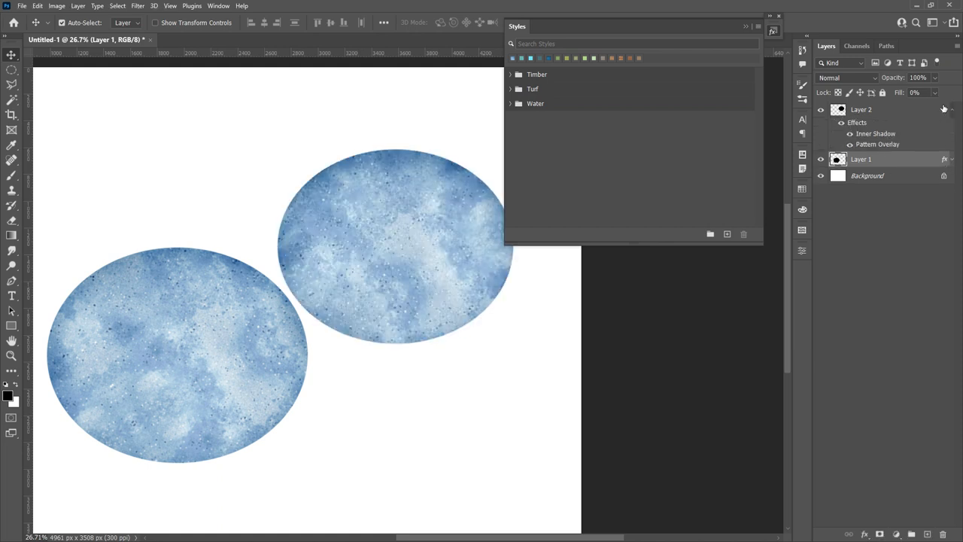
mouse_move(946, 111)
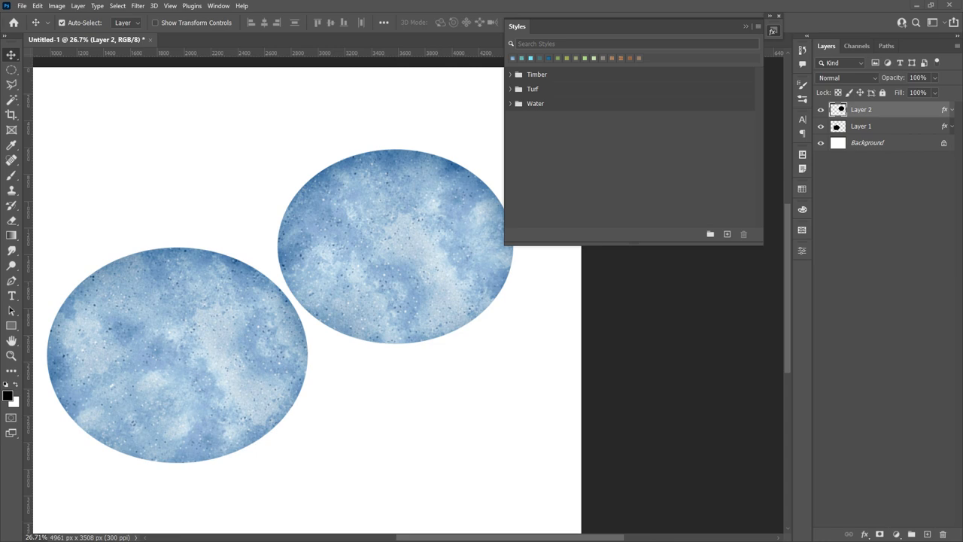
mouse_move(924, 130)
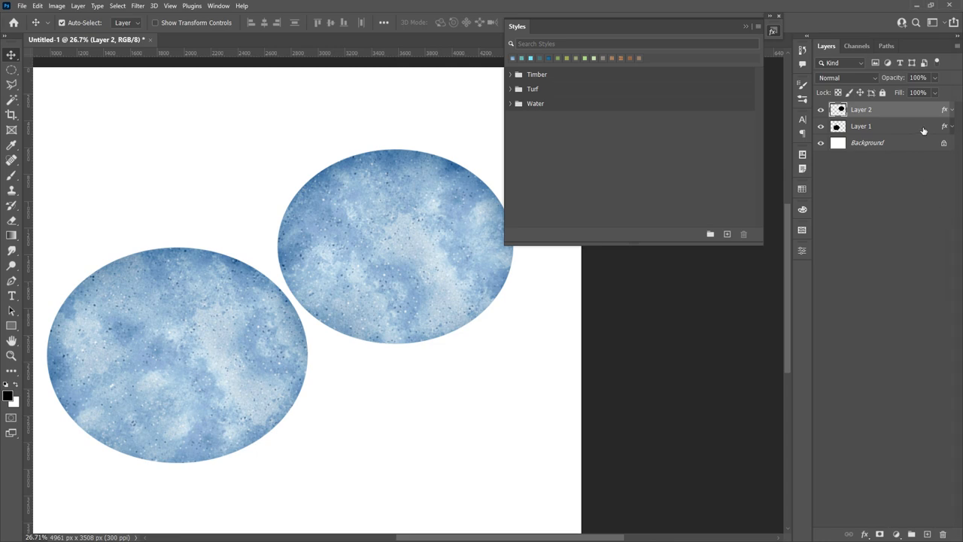
left_click(861, 127)
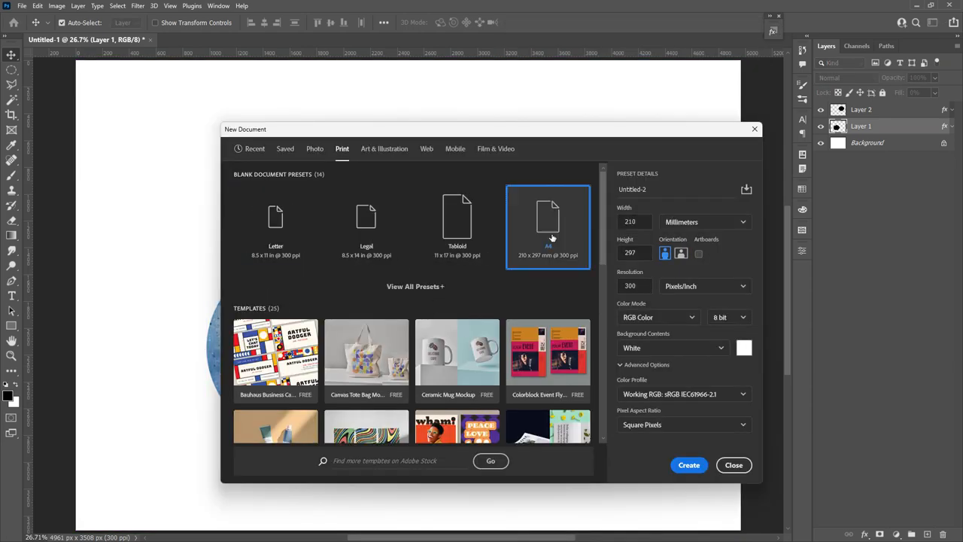
Step: Create a new A4 print-size document, then return to the first document
left_click(688, 463)
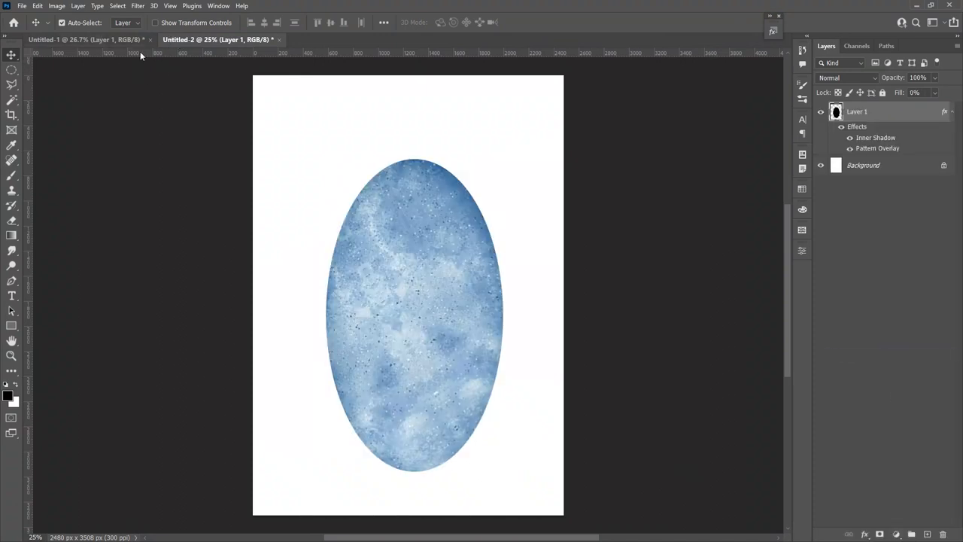
left_click(301, 39)
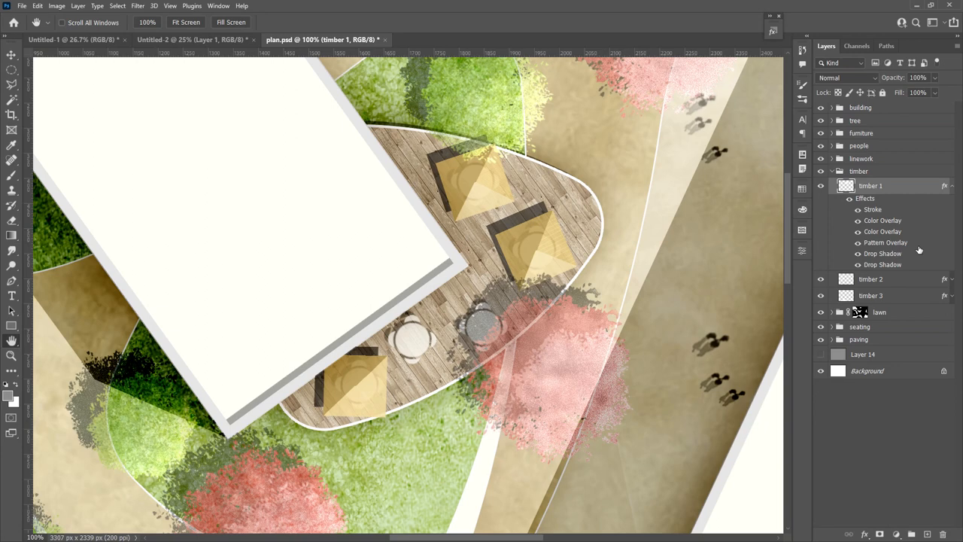
mouse_move(870, 197)
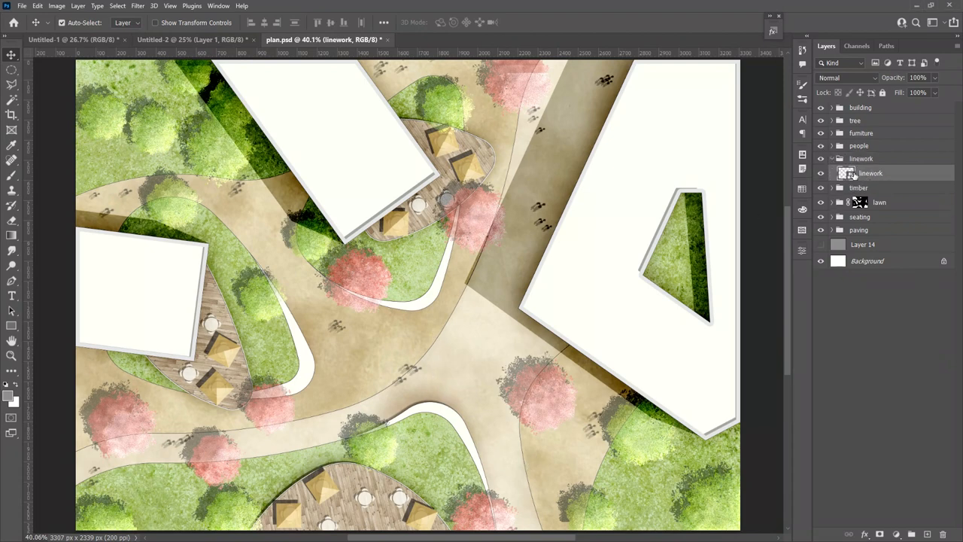
mouse_move(846, 173)
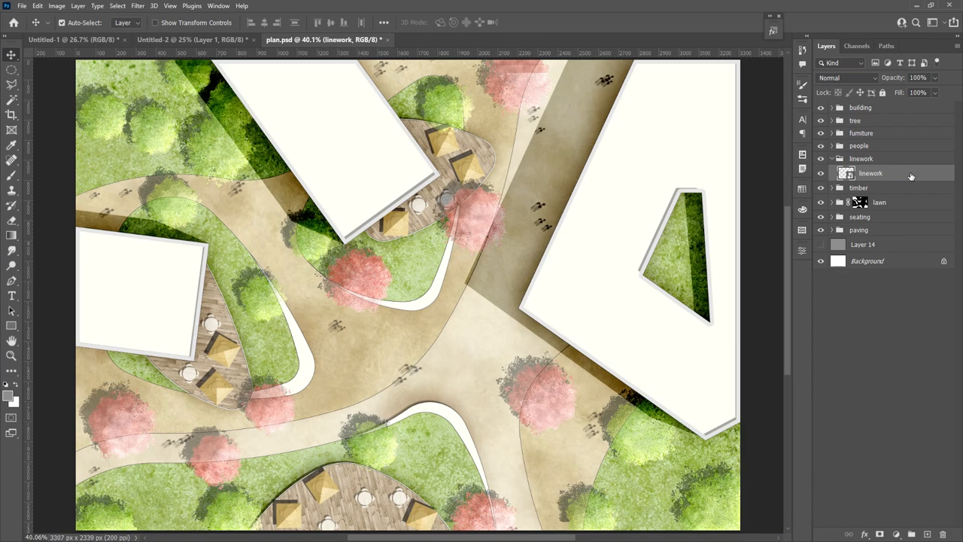
Step: Add a white Color Overlay with Normal blend mode to the linework layer
double_click(870, 174)
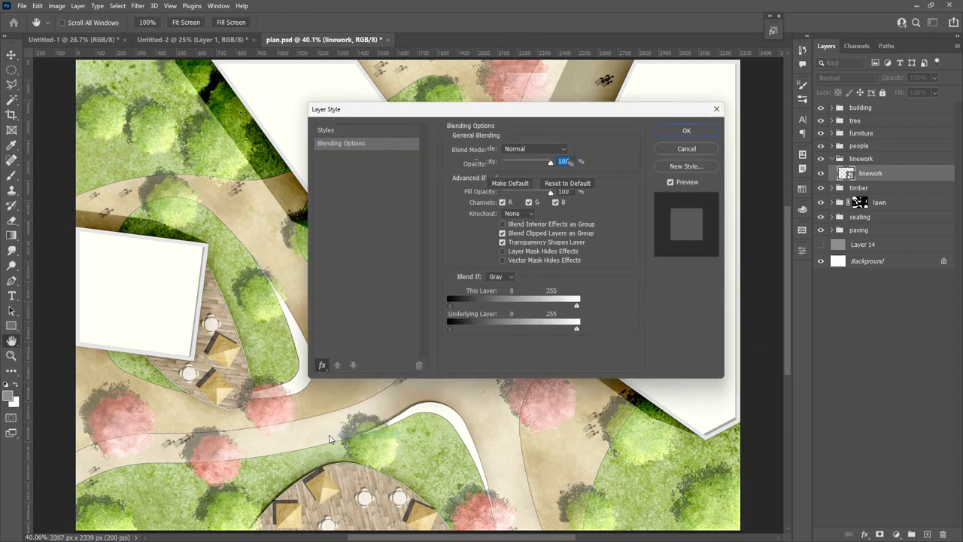
left_click(343, 155)
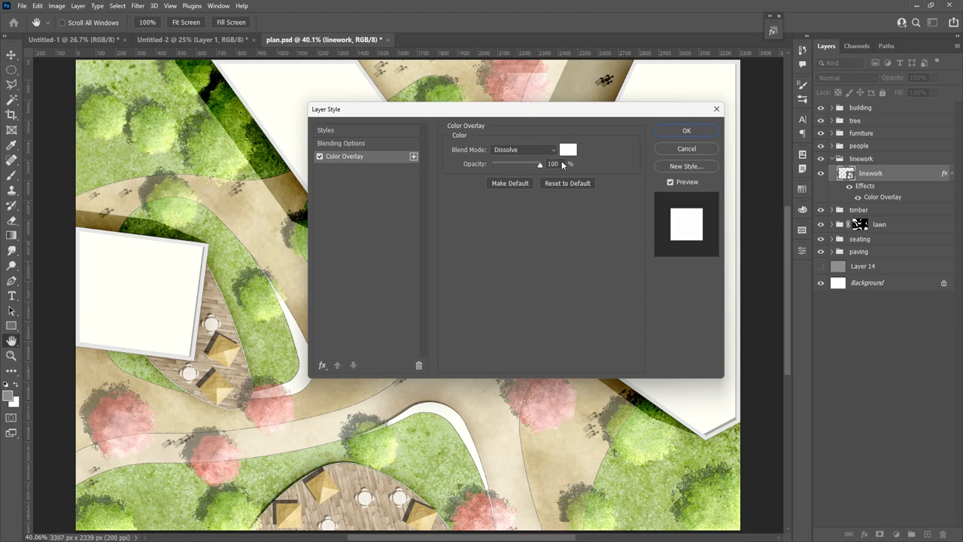
left_click(524, 149)
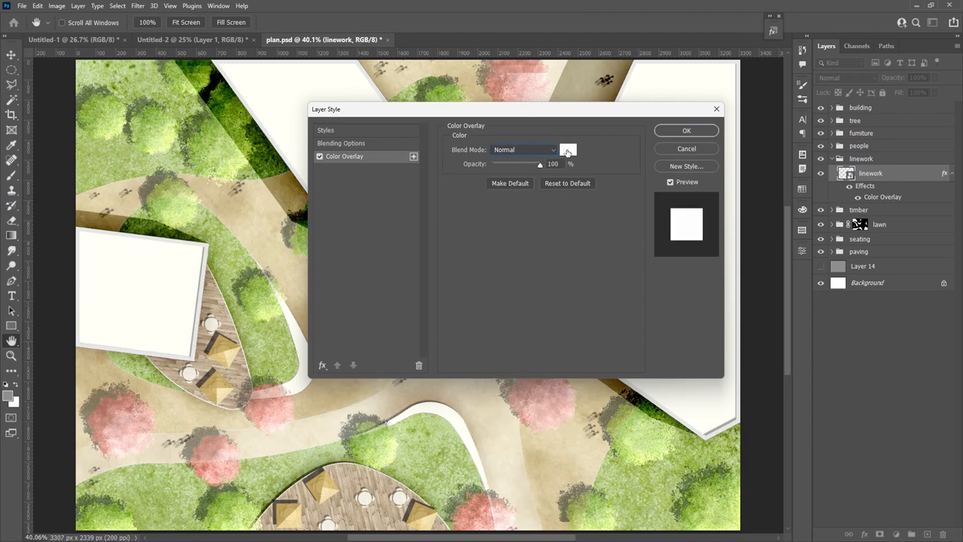
left_click(569, 149)
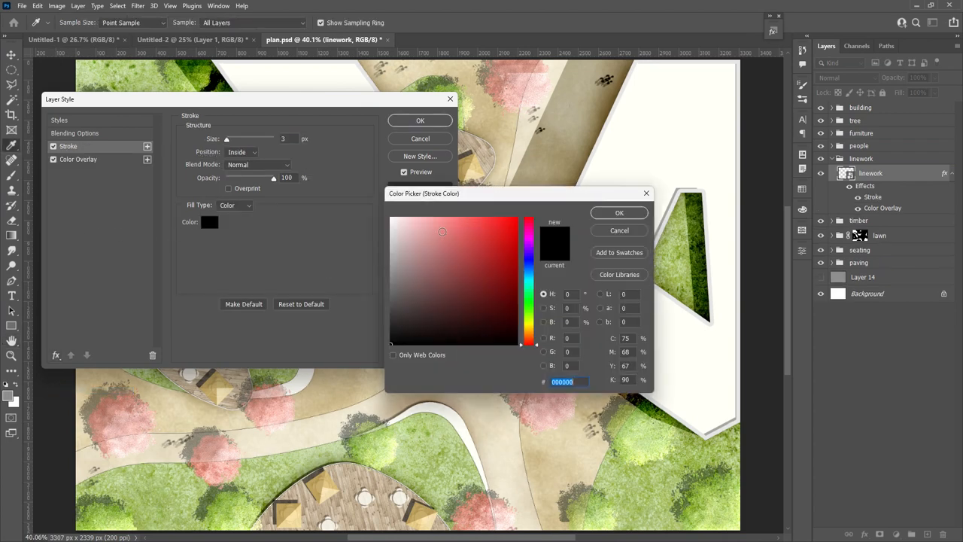
Step: Add a white 1 px stroke centred on the linework and apply both effects
left_click(241, 152)
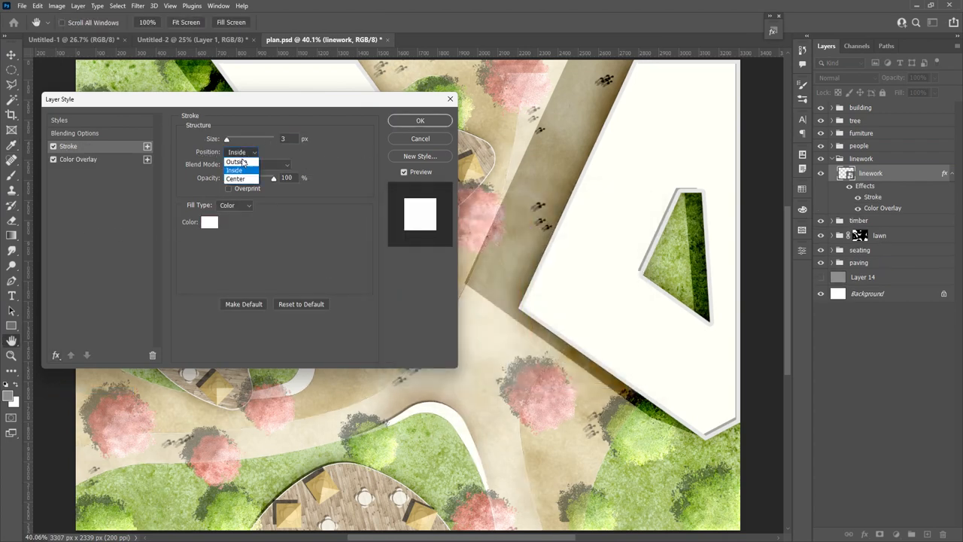
left_click(242, 179)
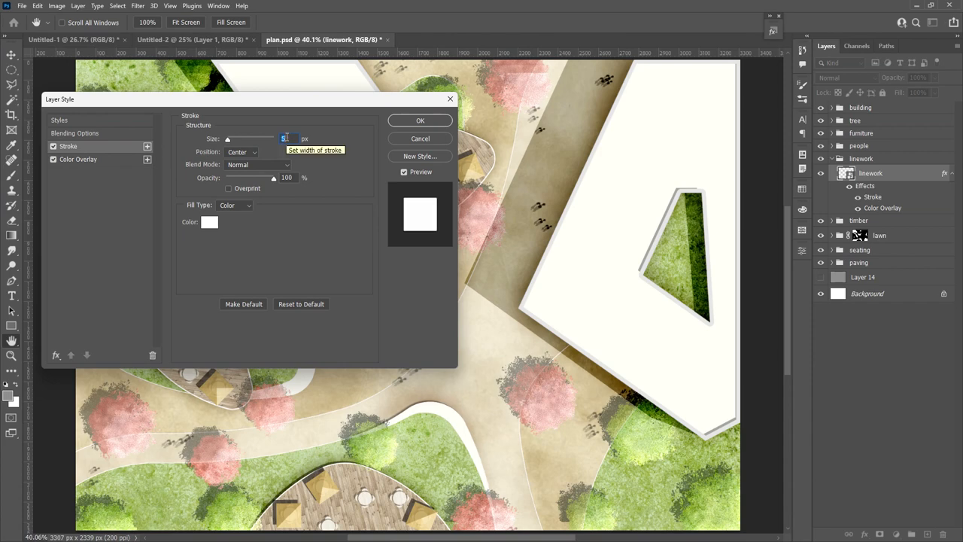
type("1")
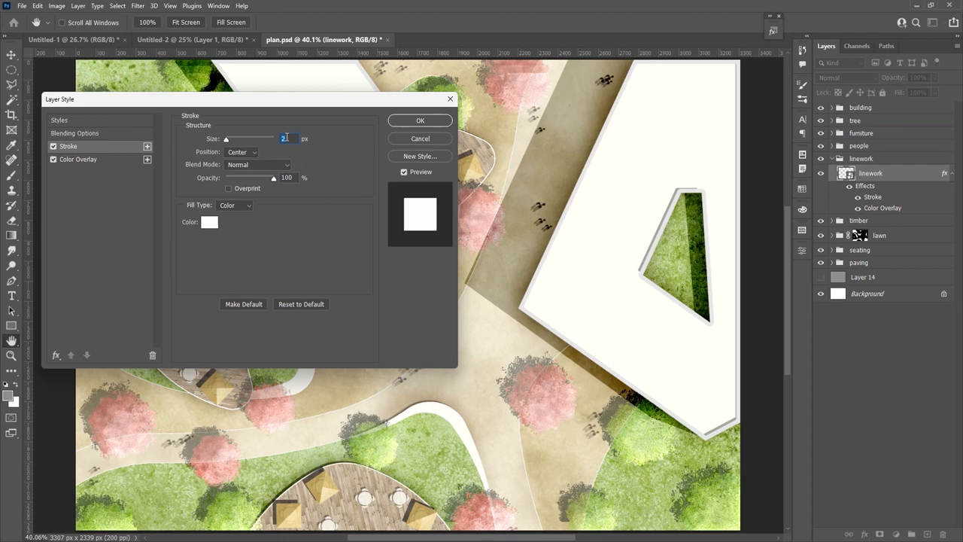
left_click(420, 120)
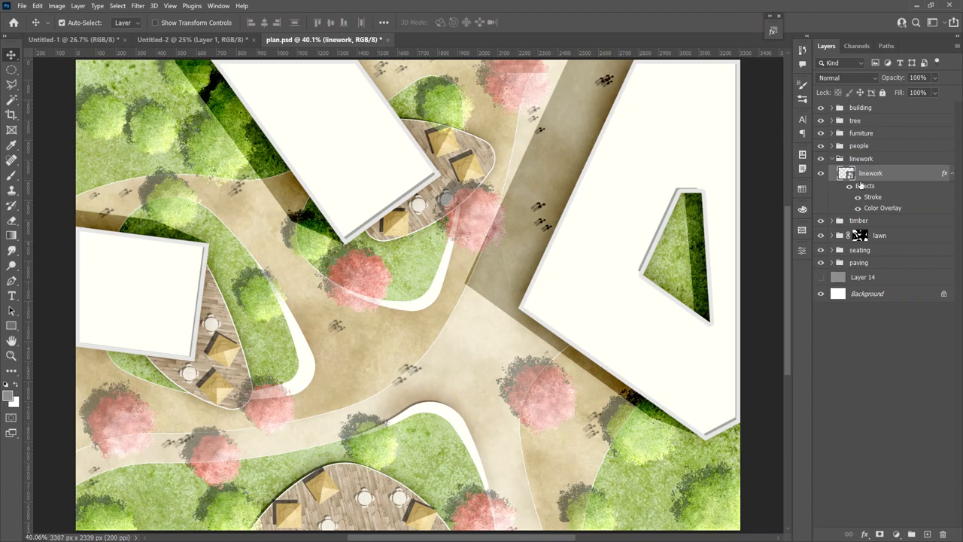
Step: Bring up the linework layer's context menu of layer commands
right_click(870, 173)
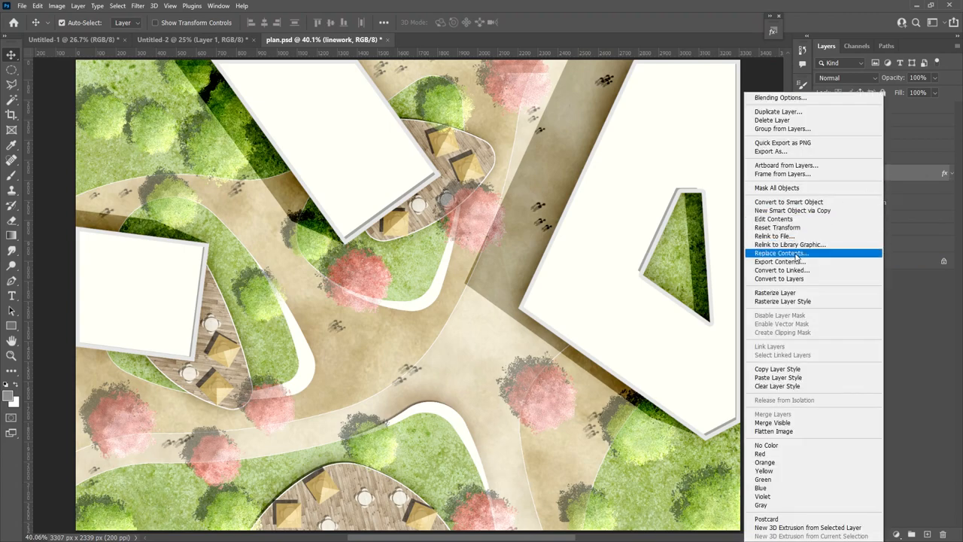
mouse_move(922, 349)
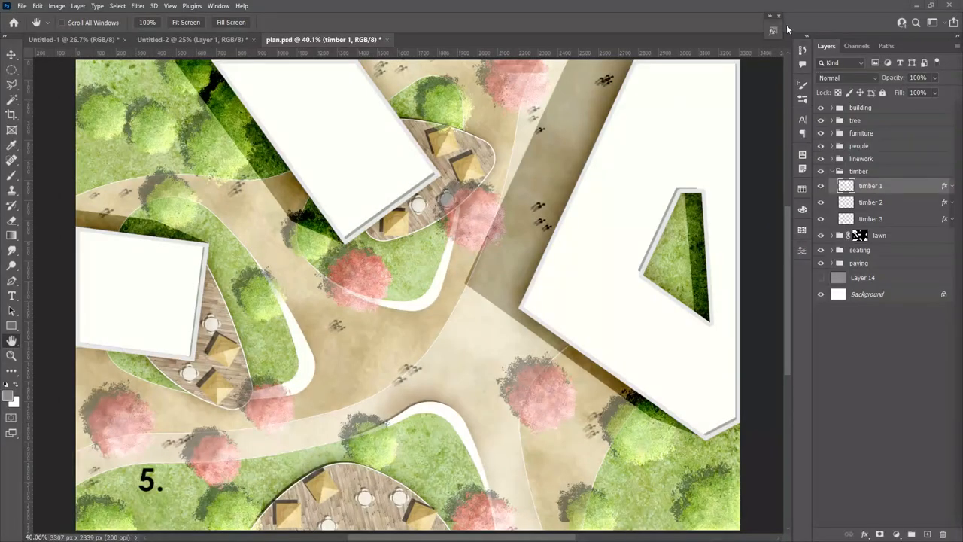
Step: Save timber 1's effects as a new style named 'timber new' in the Styles panel
left_click(773, 31)
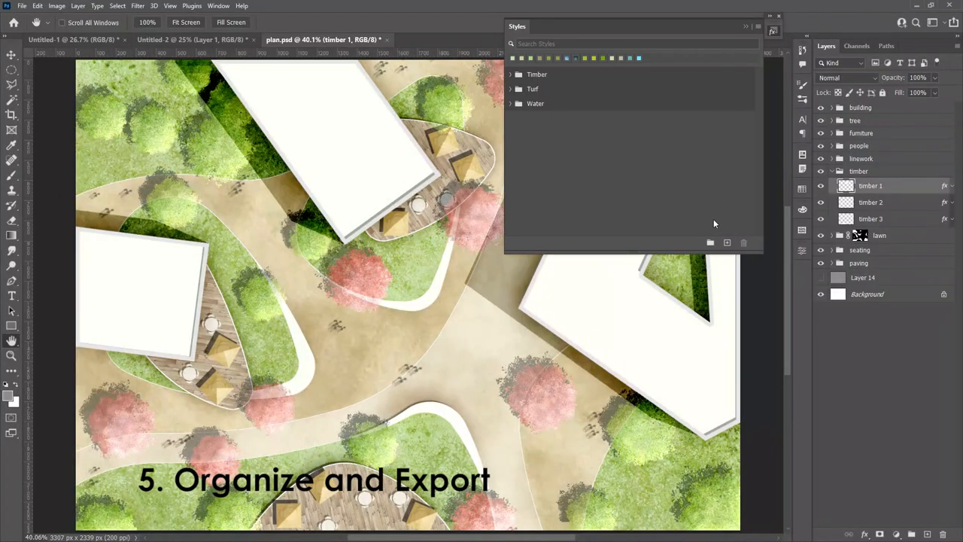
left_click(727, 242)
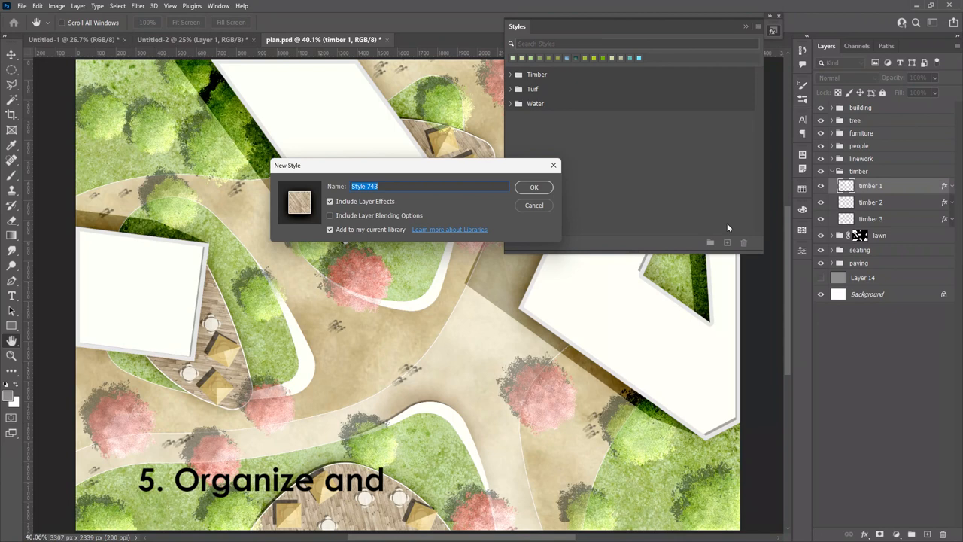
type("timber new")
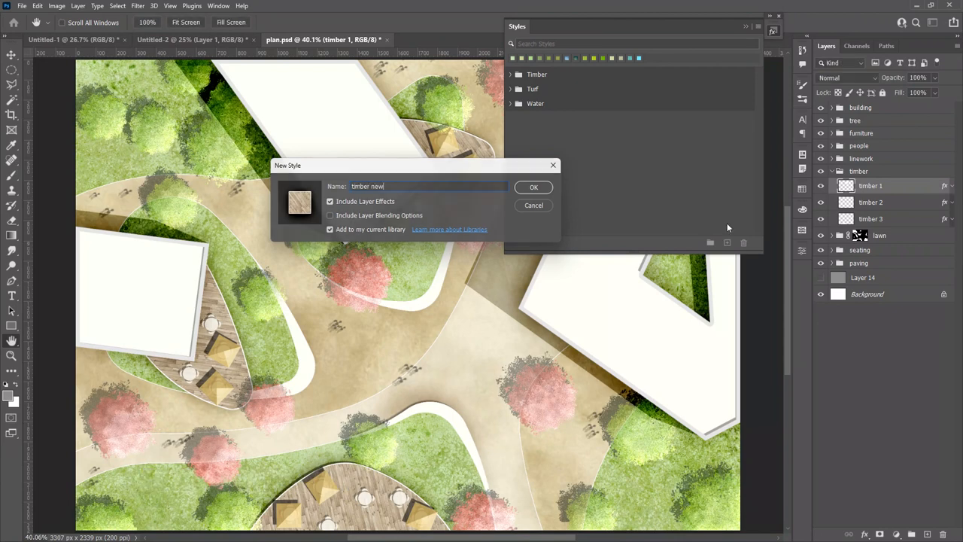
left_click(533, 187)
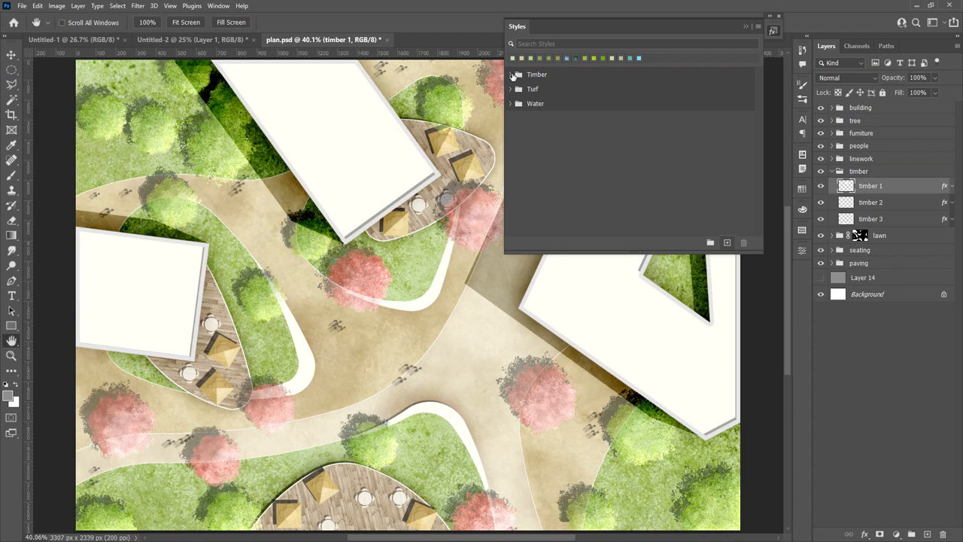
Step: Export the Timber style group over the existing Timber.asl file, confirming the replace
left_click(512, 74)
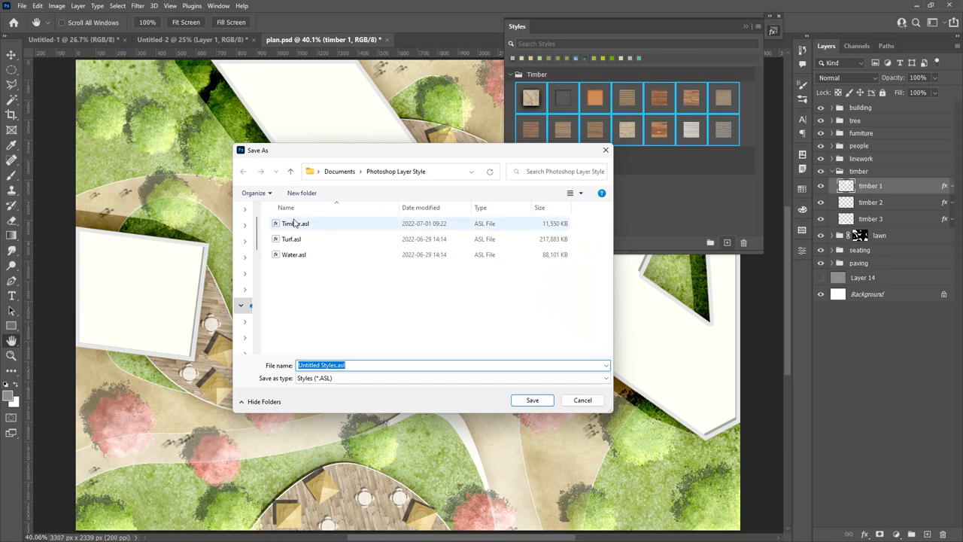
left_click(533, 400)
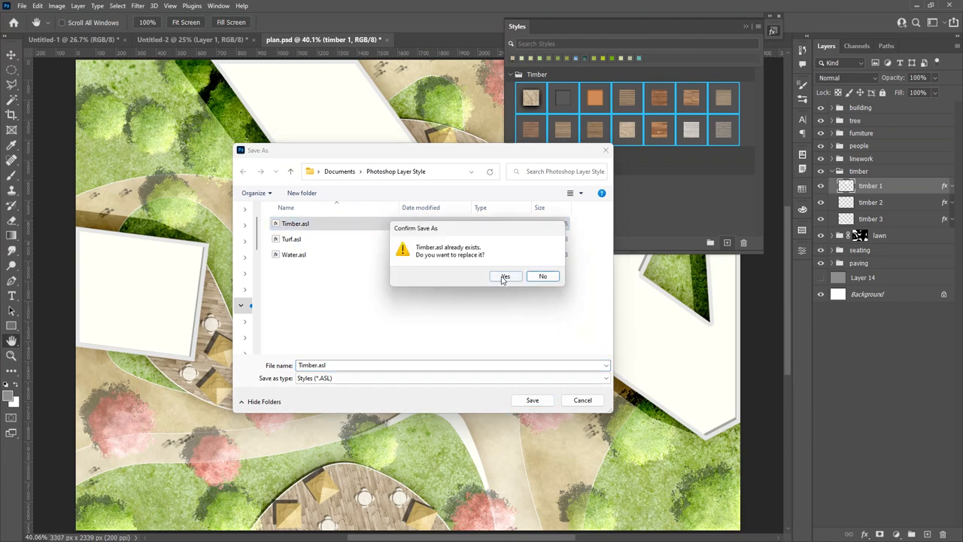
left_click(506, 277)
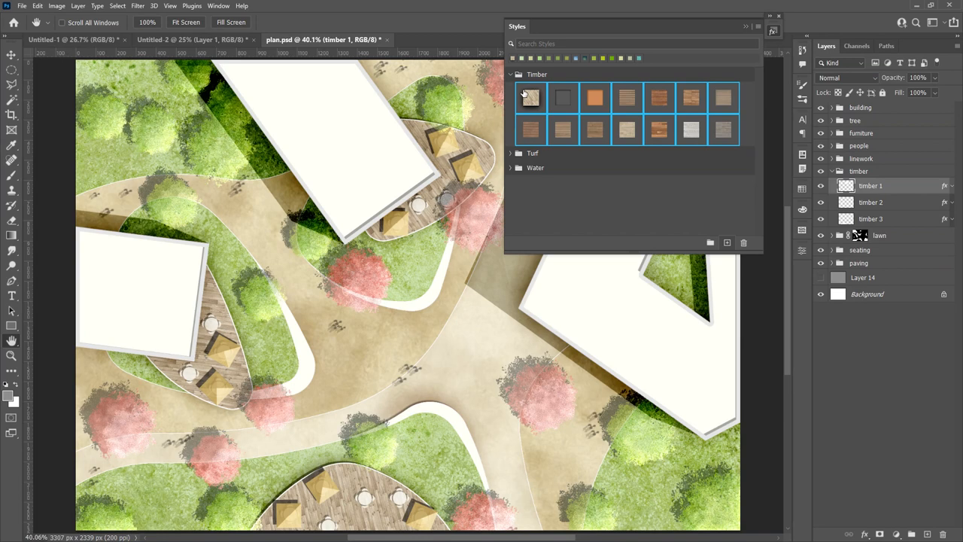
Step: Delete the Timber group from the Styles panel and start loading a style file in another document
left_click(743, 243)
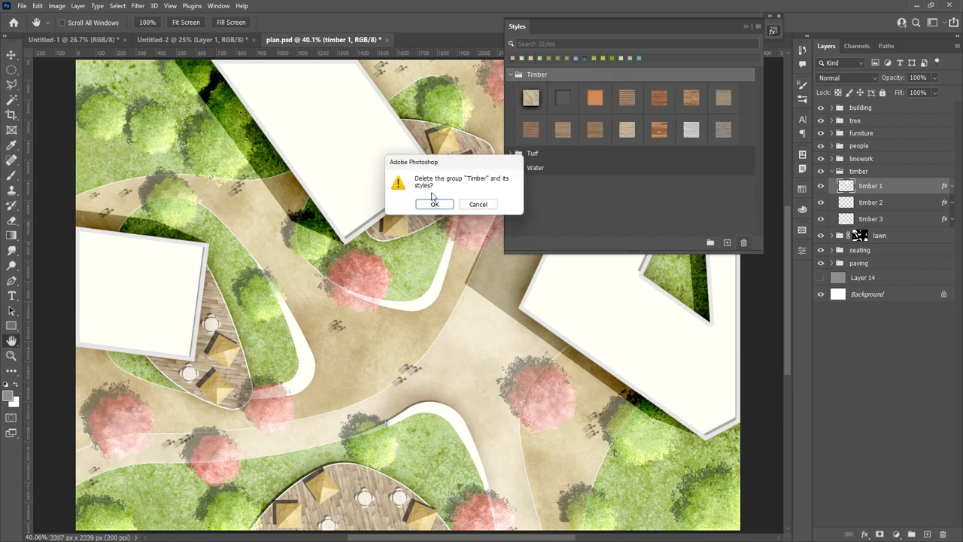
left_click(434, 205)
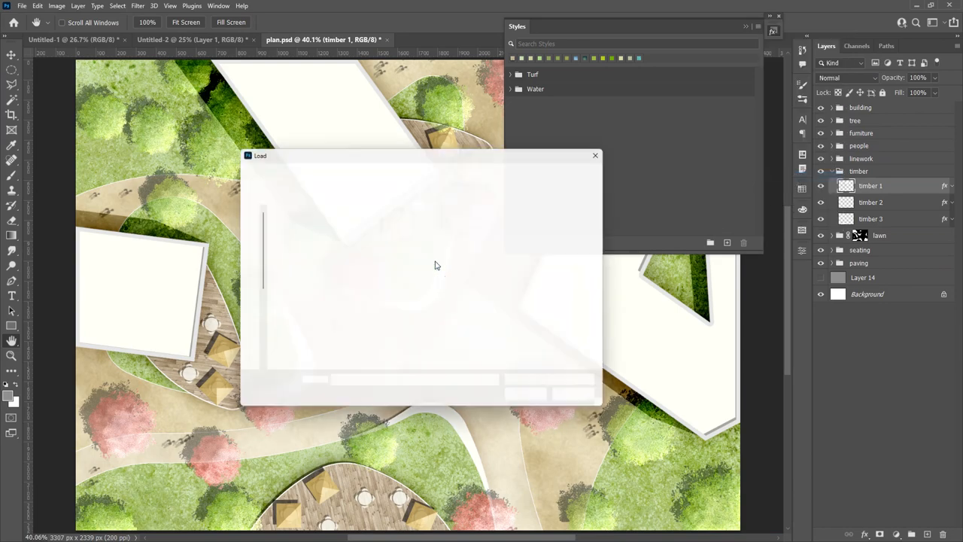
left_click(596, 155)
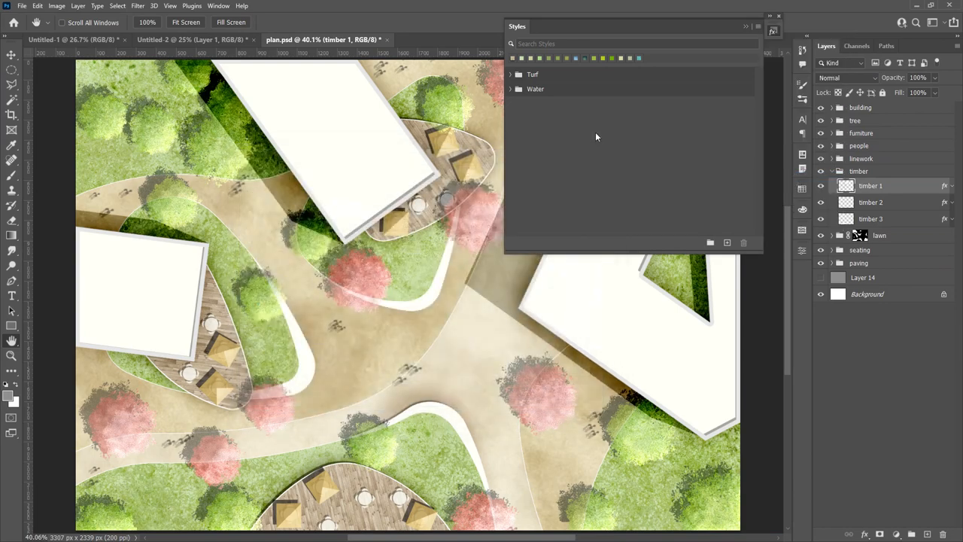
left_click(536, 102)
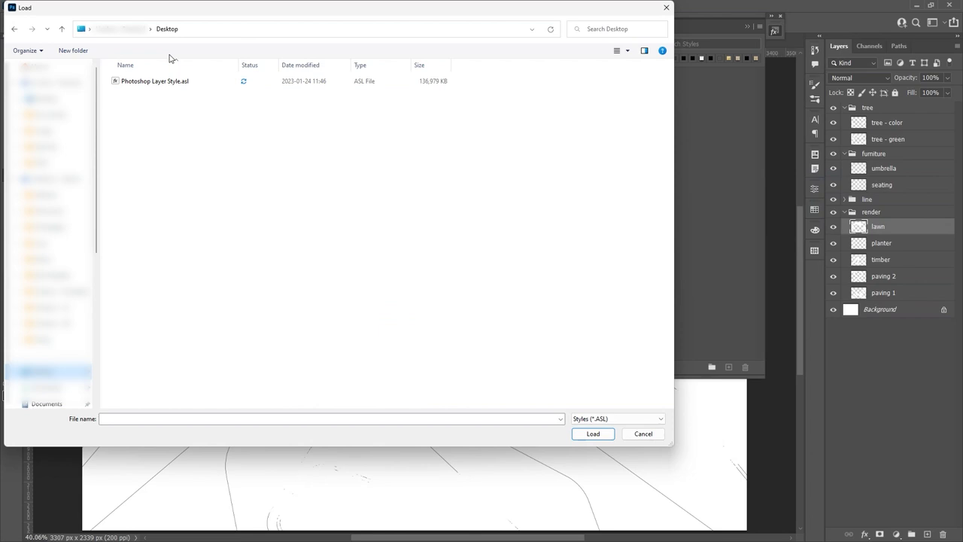
Step: Load Photoshop Layer Style.asl into plan 2 and apply Paving 1 and Lawn styles to their layers
left_click(593, 434)
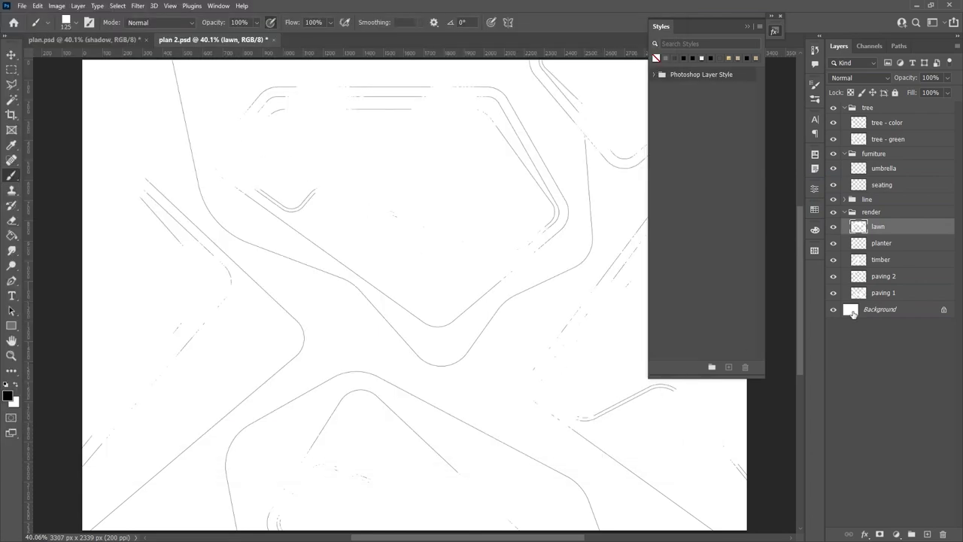
left_click(884, 292)
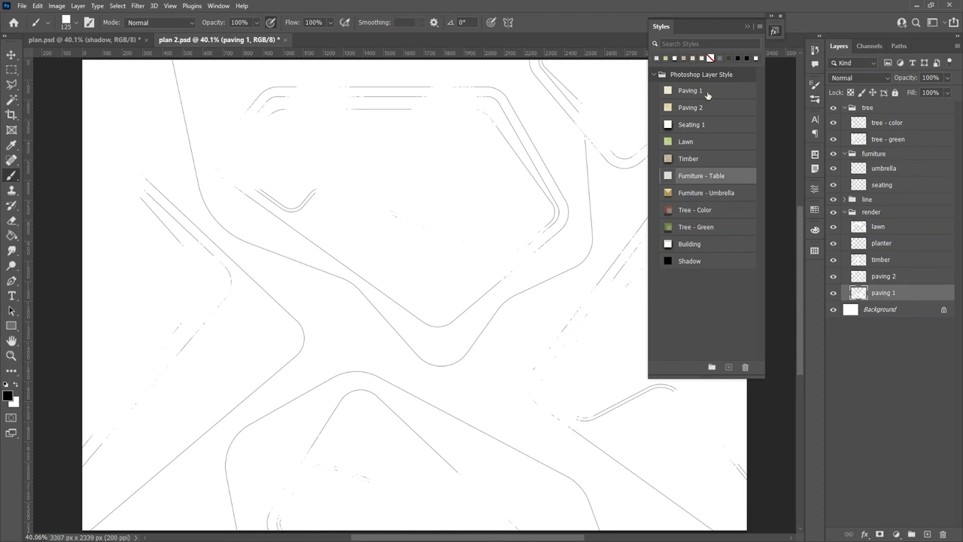
left_click(689, 107)
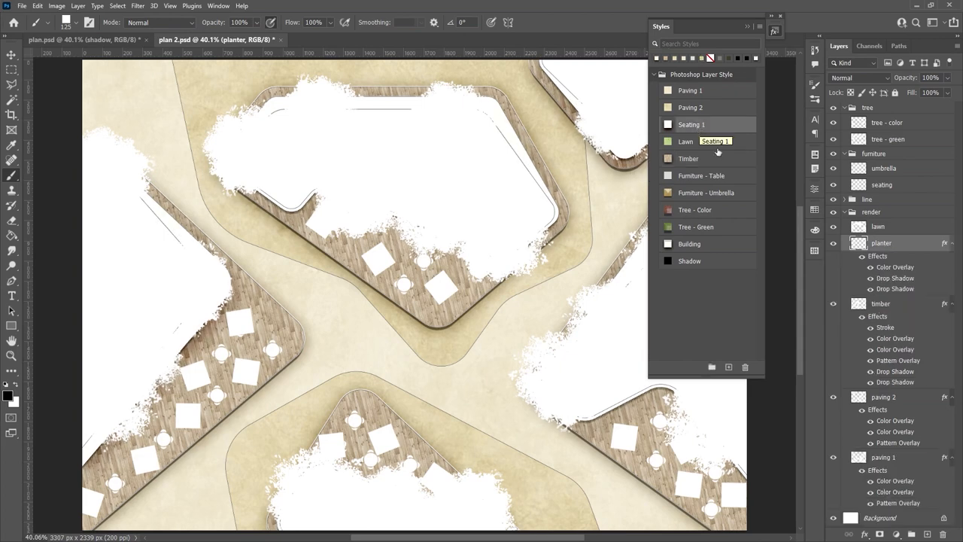
left_click(685, 142)
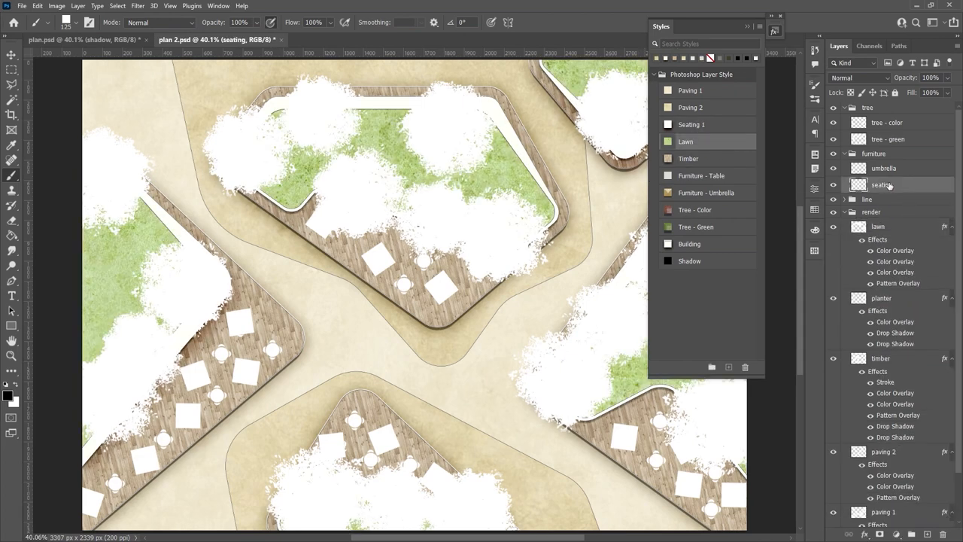